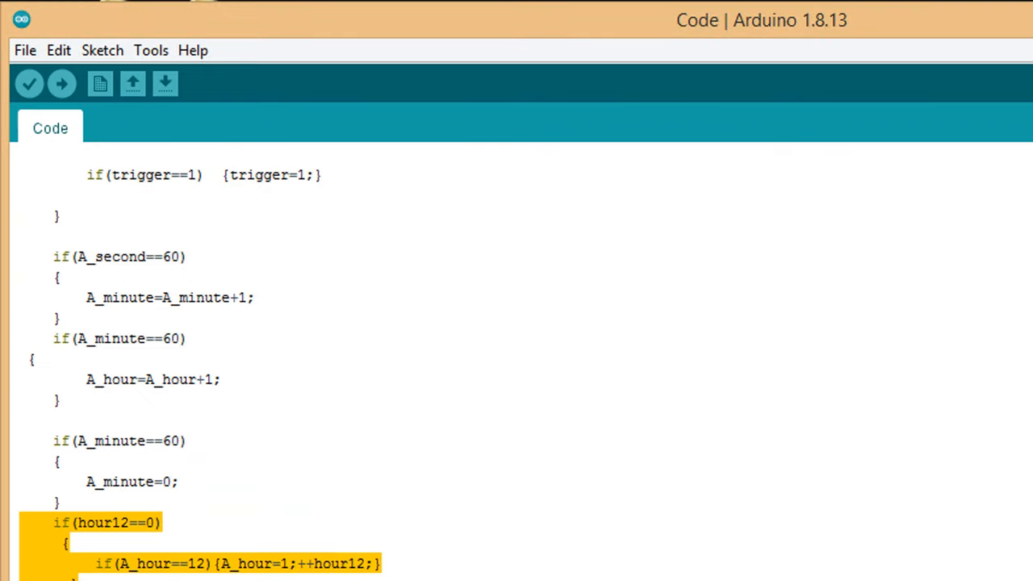
# Step: Compile the clock sketch and upload it to the Arduino Uno on COM4
pyautogui.scroll(-3)
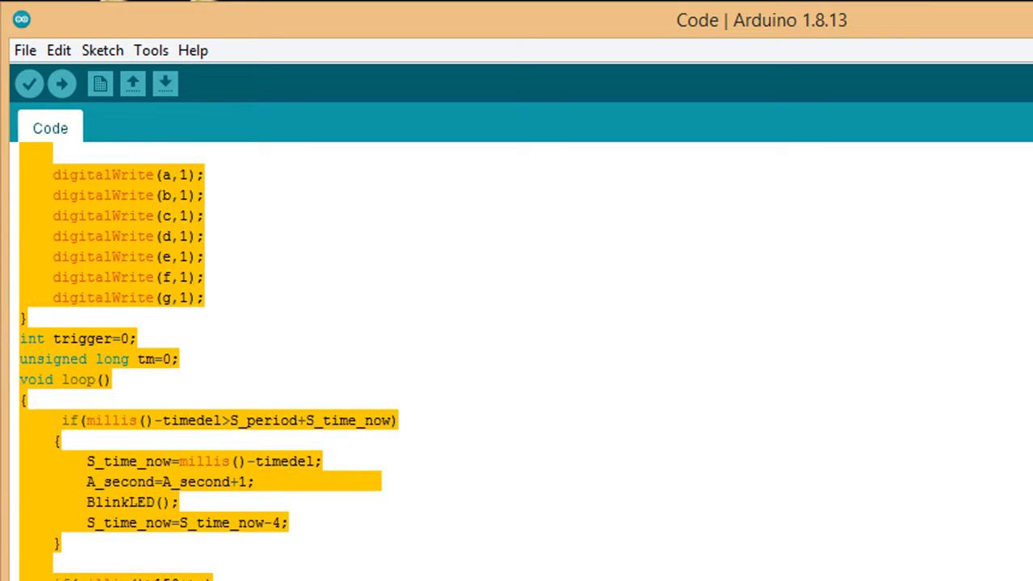
pyautogui.scroll(-3)
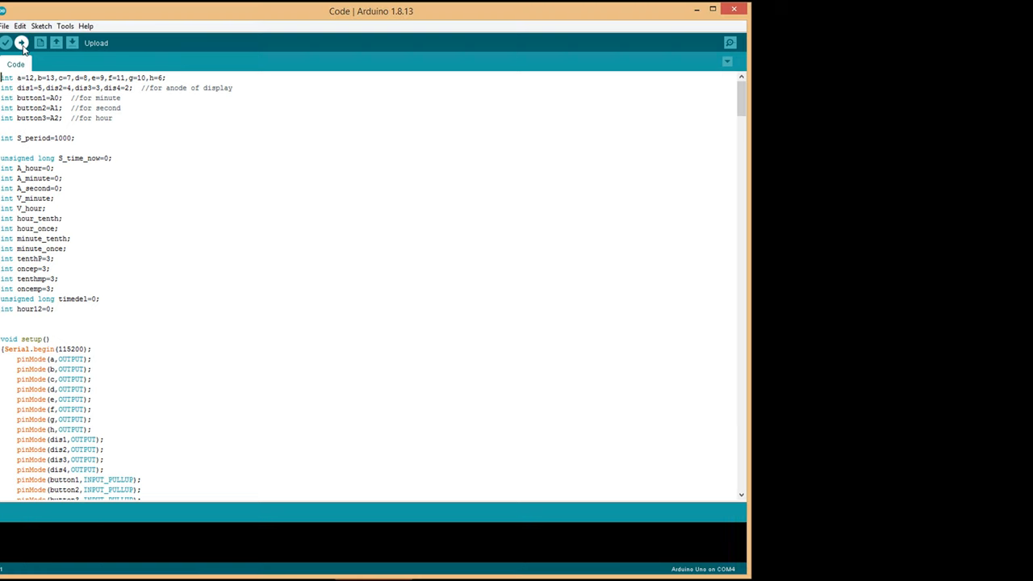
pyautogui.click(22, 43)
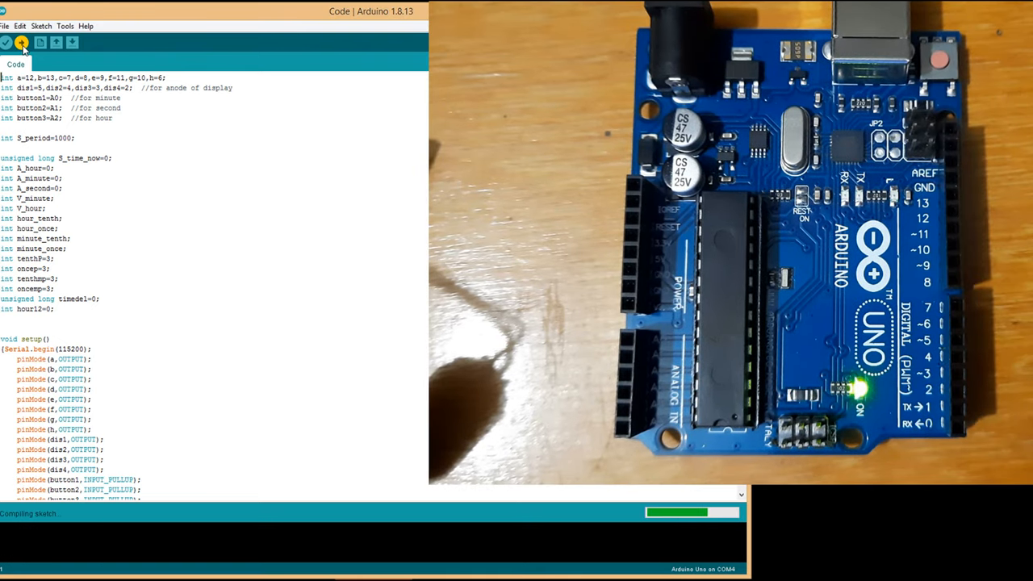
pyautogui.click(22, 42)
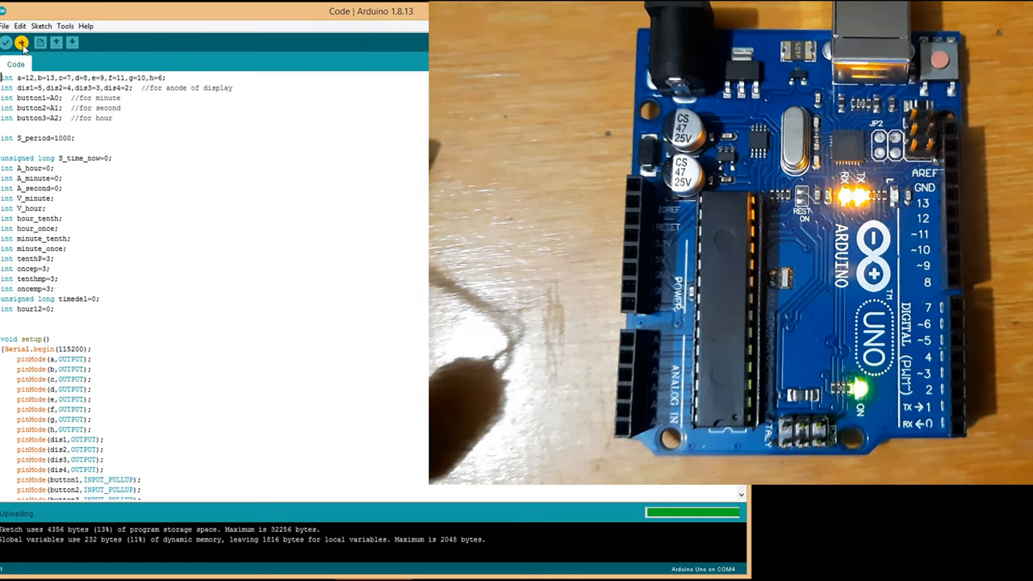